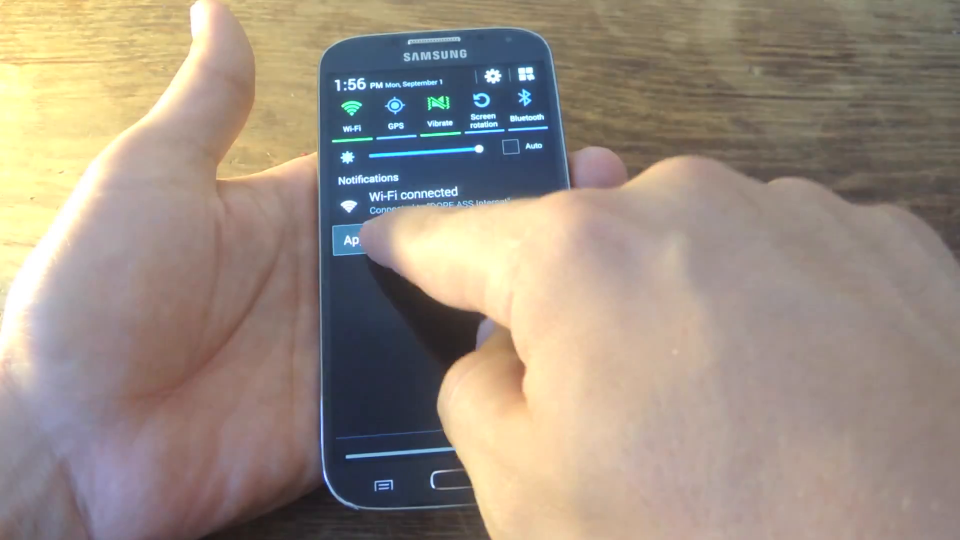
- Open the App info page for Settings, the app behind the Wi-Fi connected notification
click(352, 240)
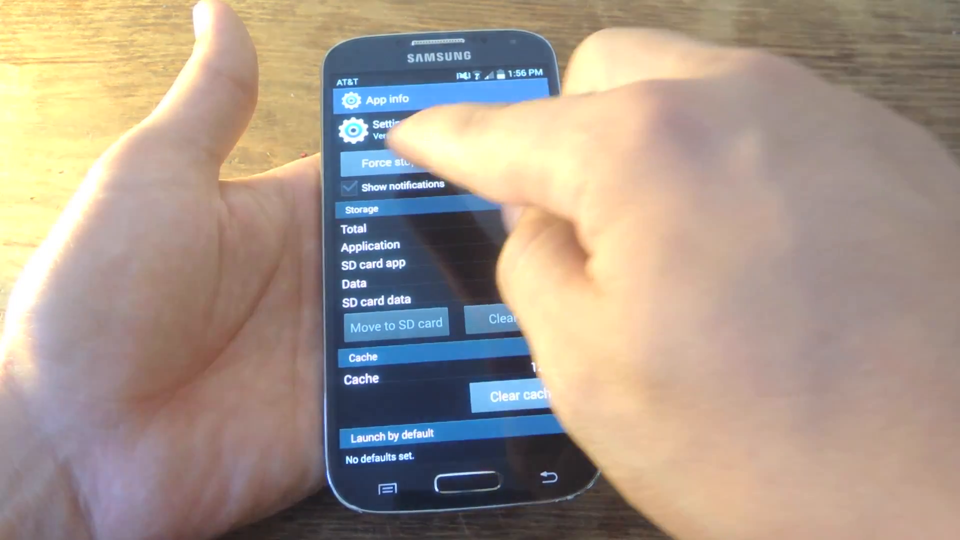
- Force stop Settings and pull down the shade to confirm the Wi-Fi notification is gone
click(388, 163)
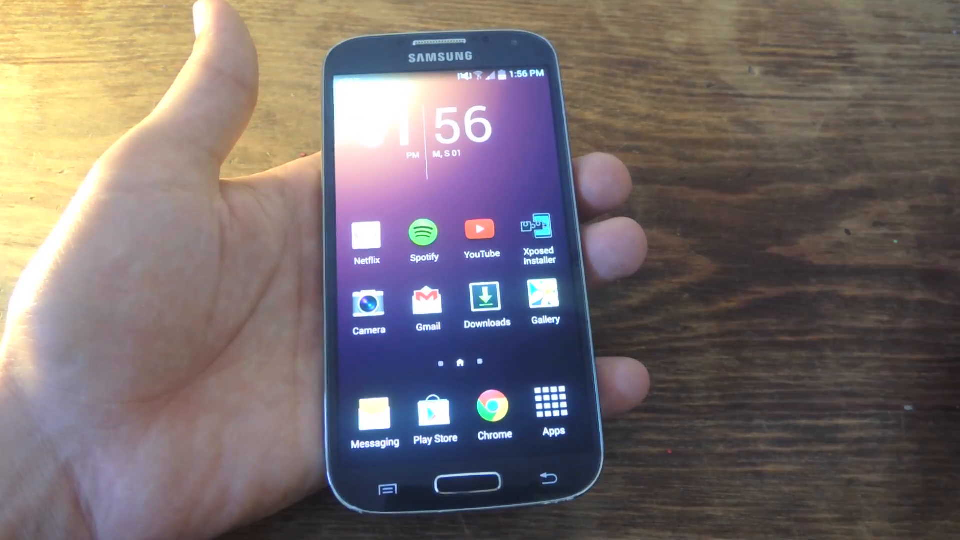
drag(478, 73, 478, 245)
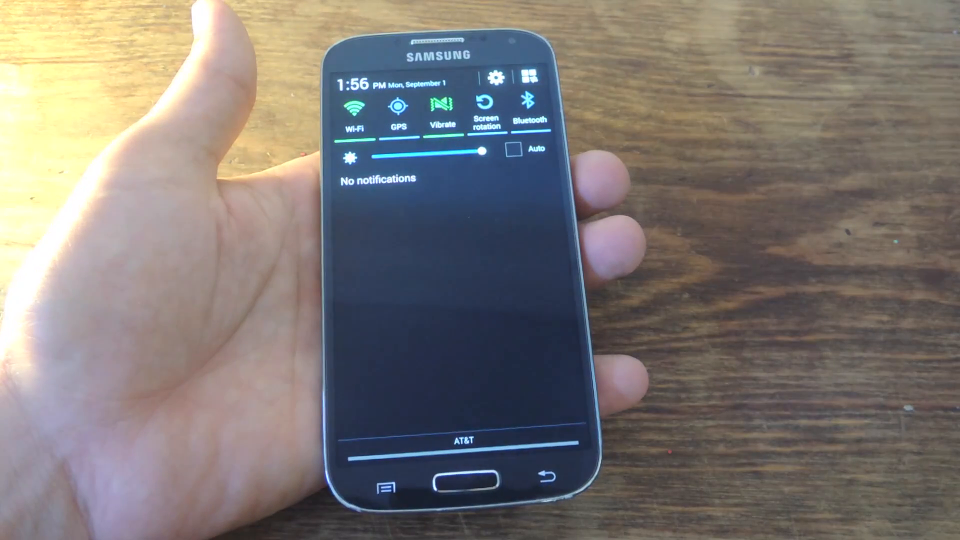